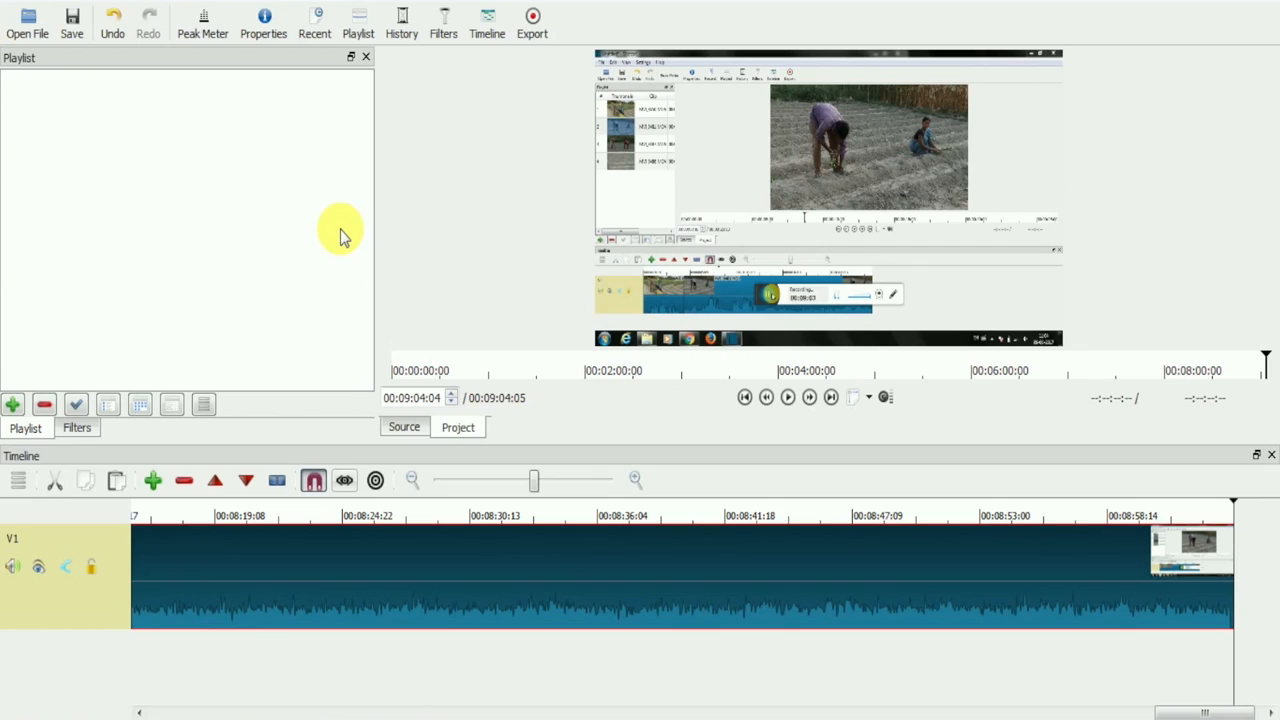
# - Open Shotcut's Export panel for the timeline
pyautogui.click(532, 20)
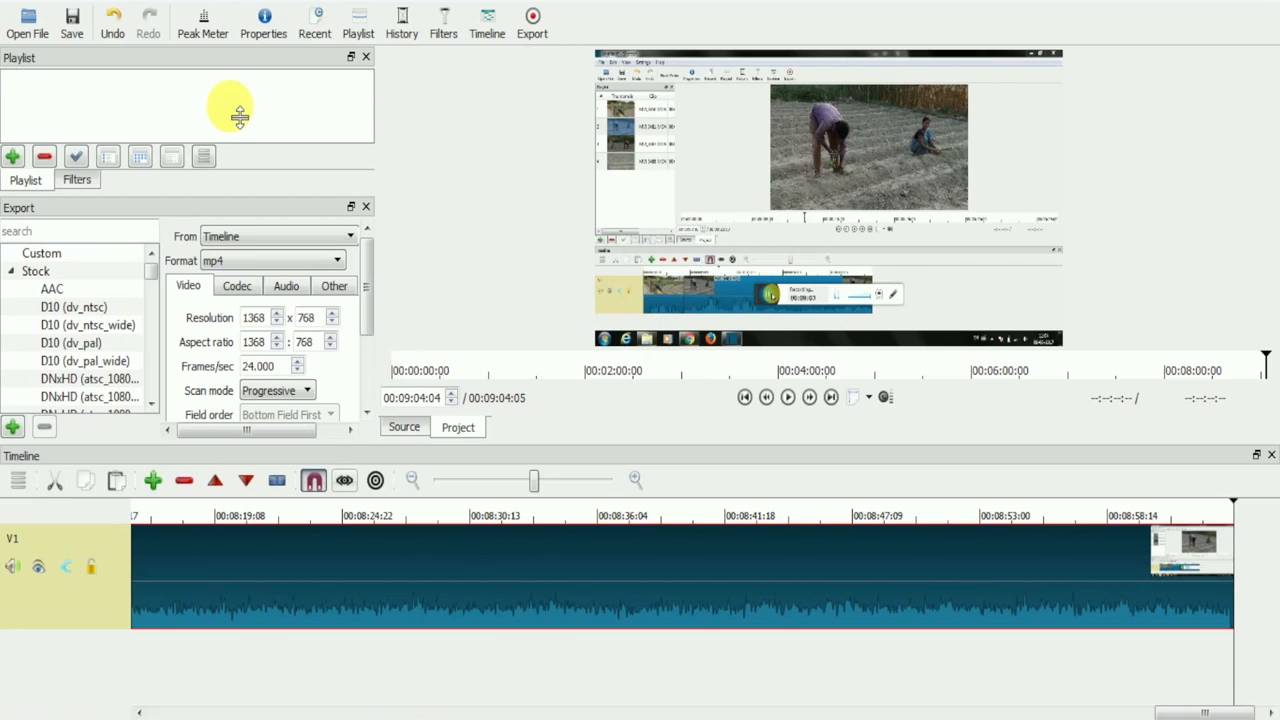
# - Choose mp4 from the Format dropdown
pyautogui.click(348, 236)
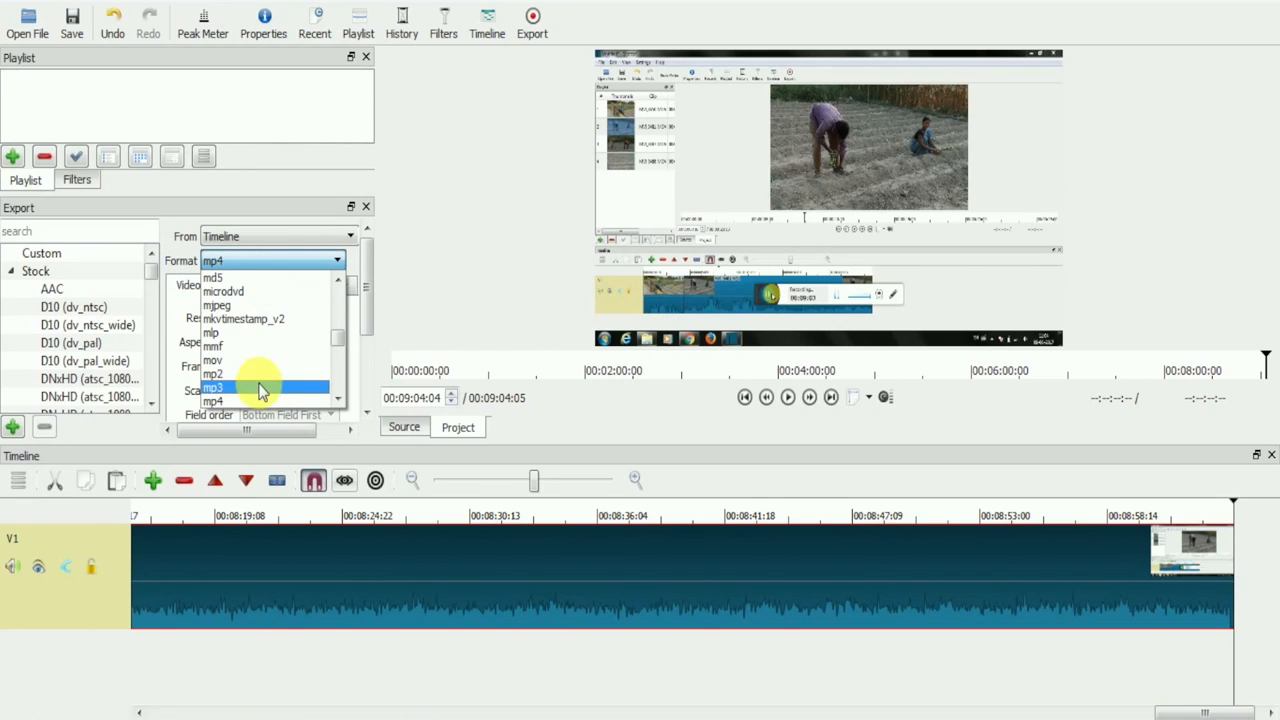
pyautogui.click(213, 400)
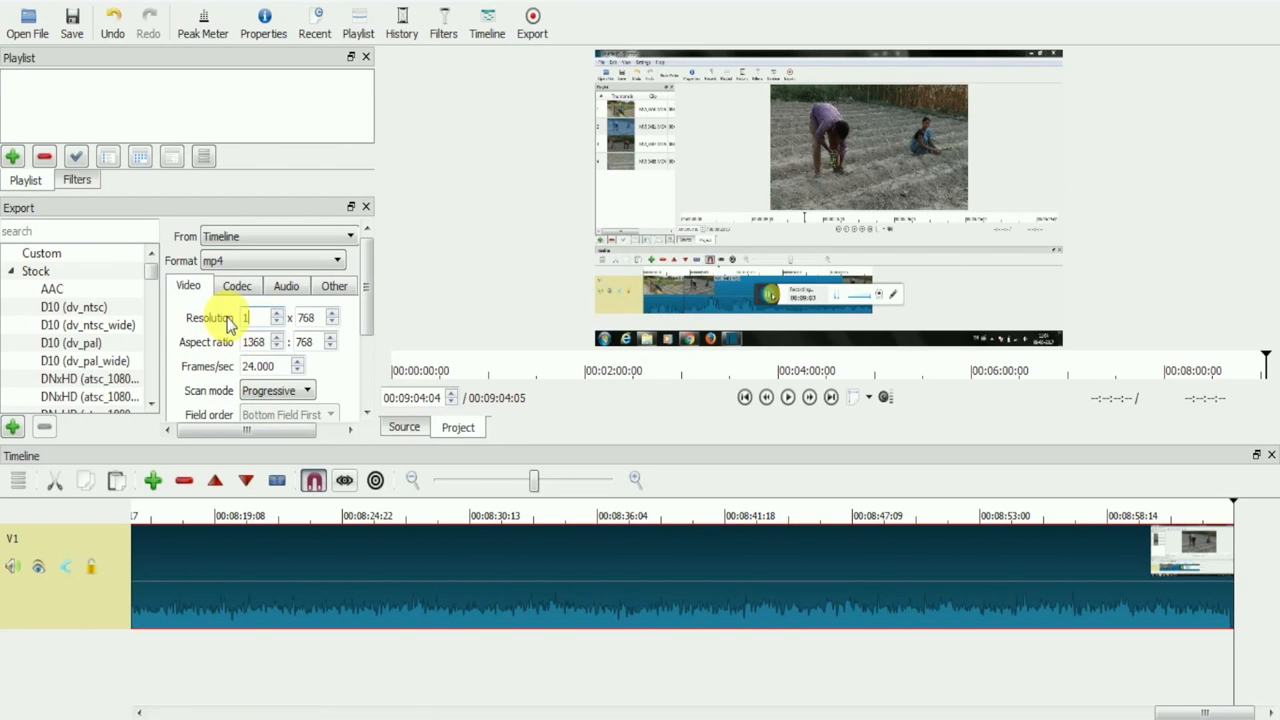
# - Enter resolution 1920 x 1080 and aspect ratio 16:9 on the Video tab
pyautogui.write('1920')
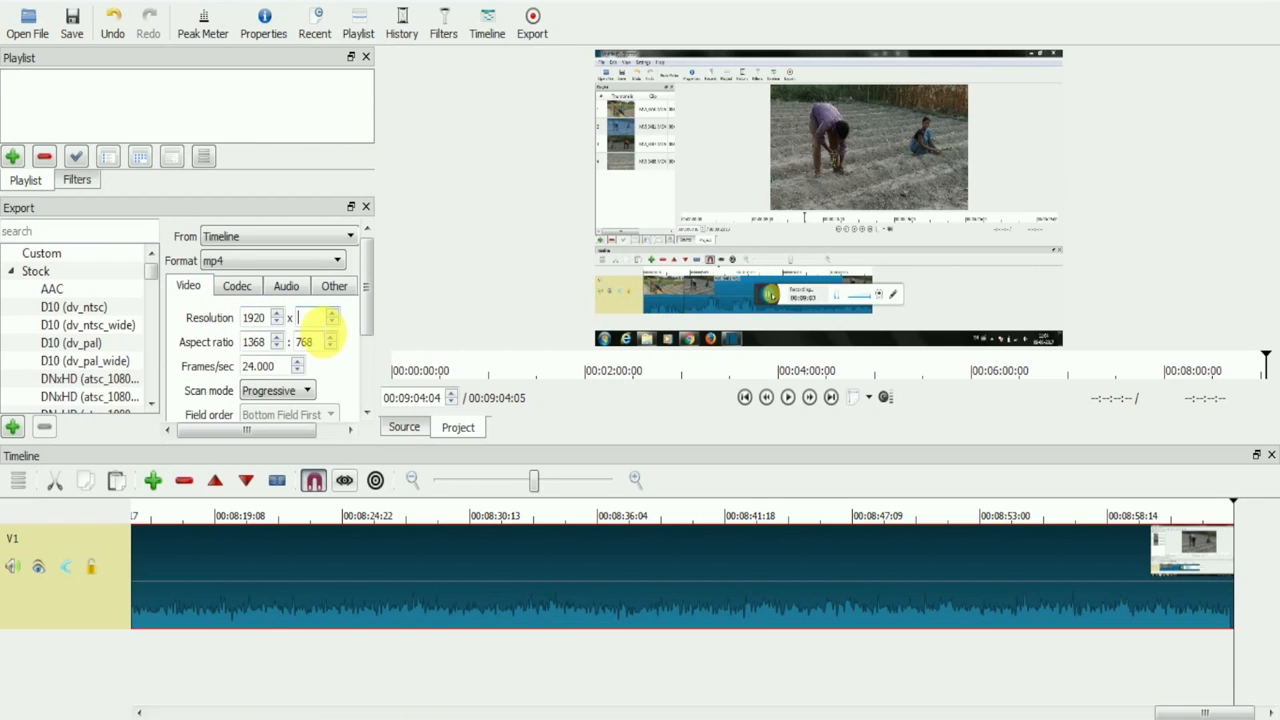
pyautogui.write('1080')
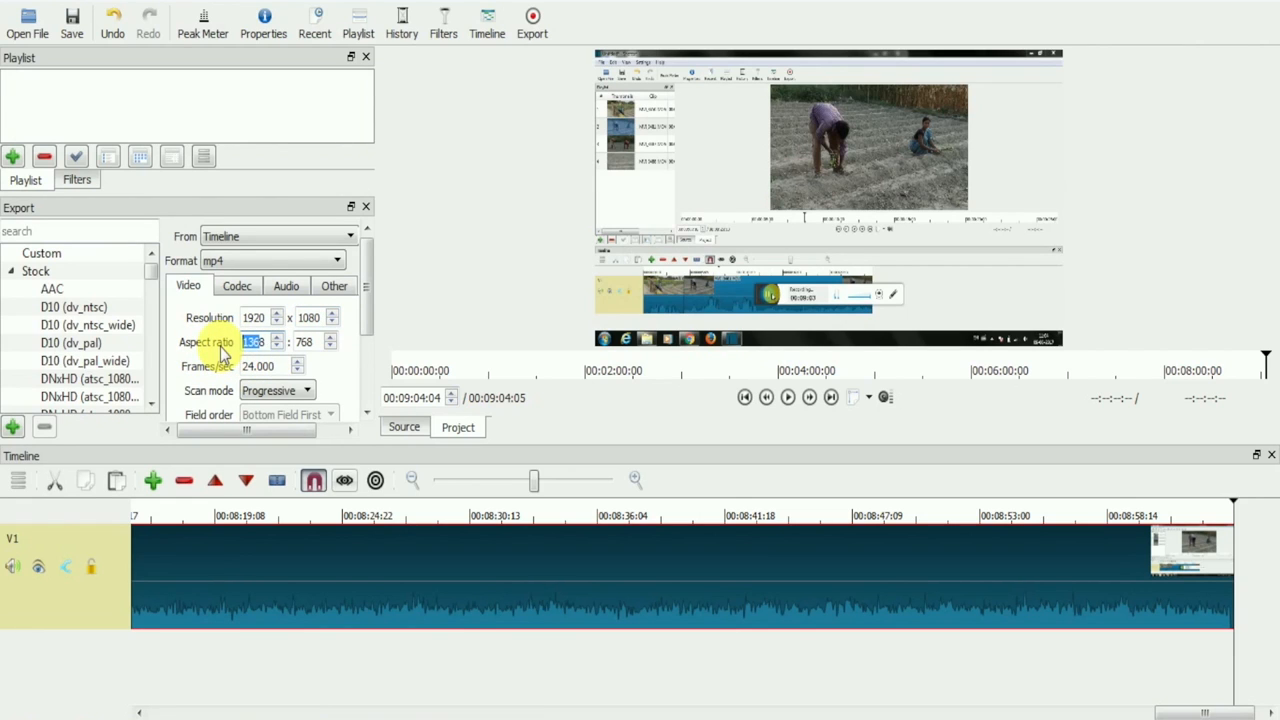
pyautogui.write('1')
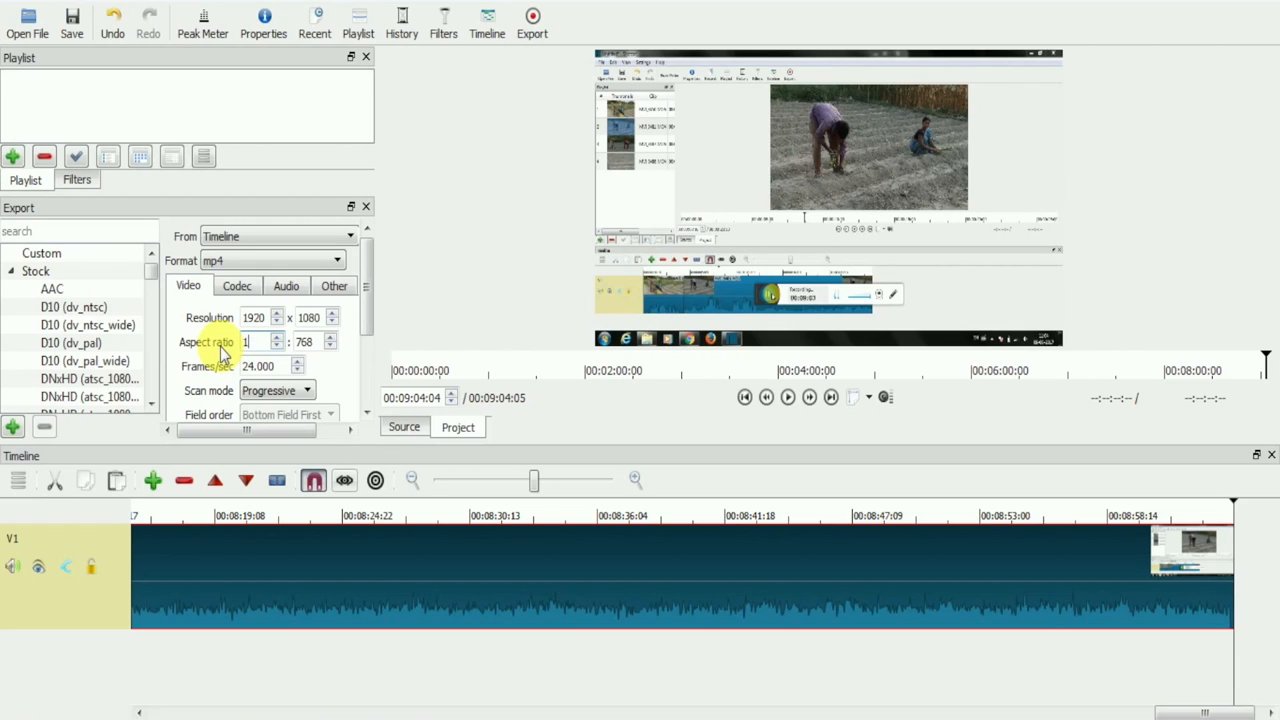
pyautogui.write('16')
pyautogui.click(314, 342)
pyautogui.write('9')
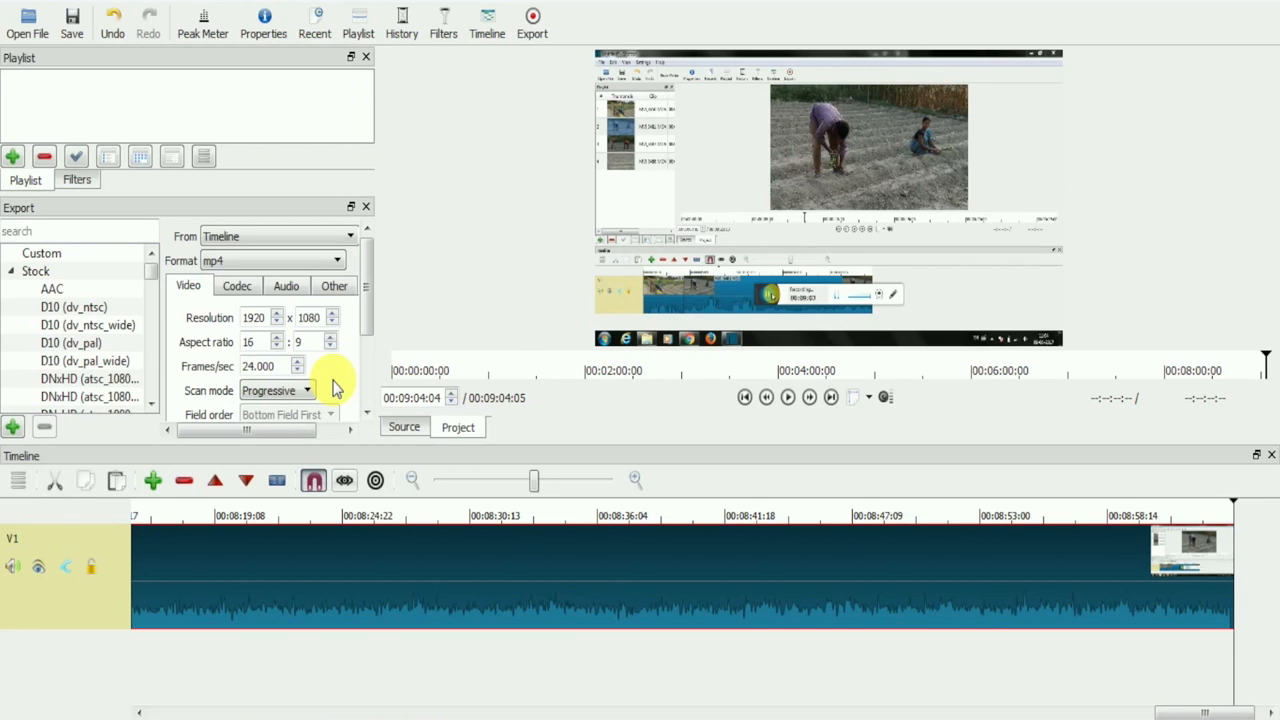
pyautogui.scroll(-3)
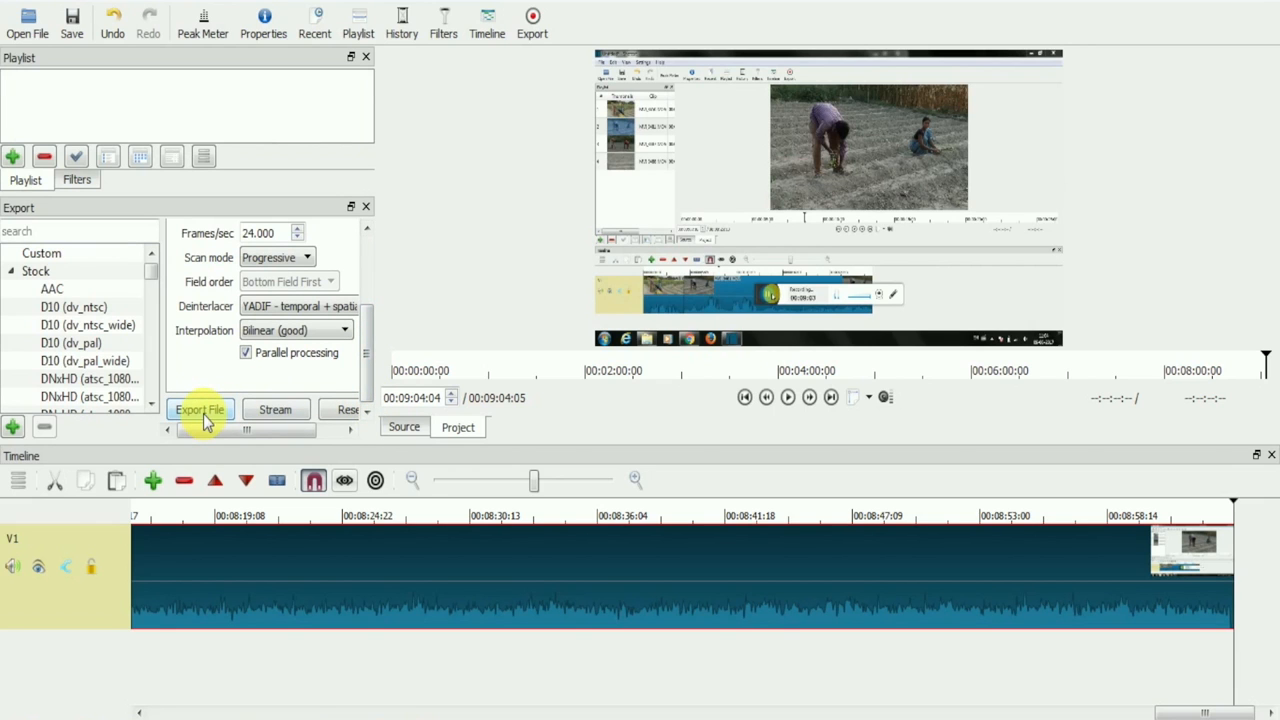
# - Click Export File to open the save dialog
pyautogui.click(200, 410)
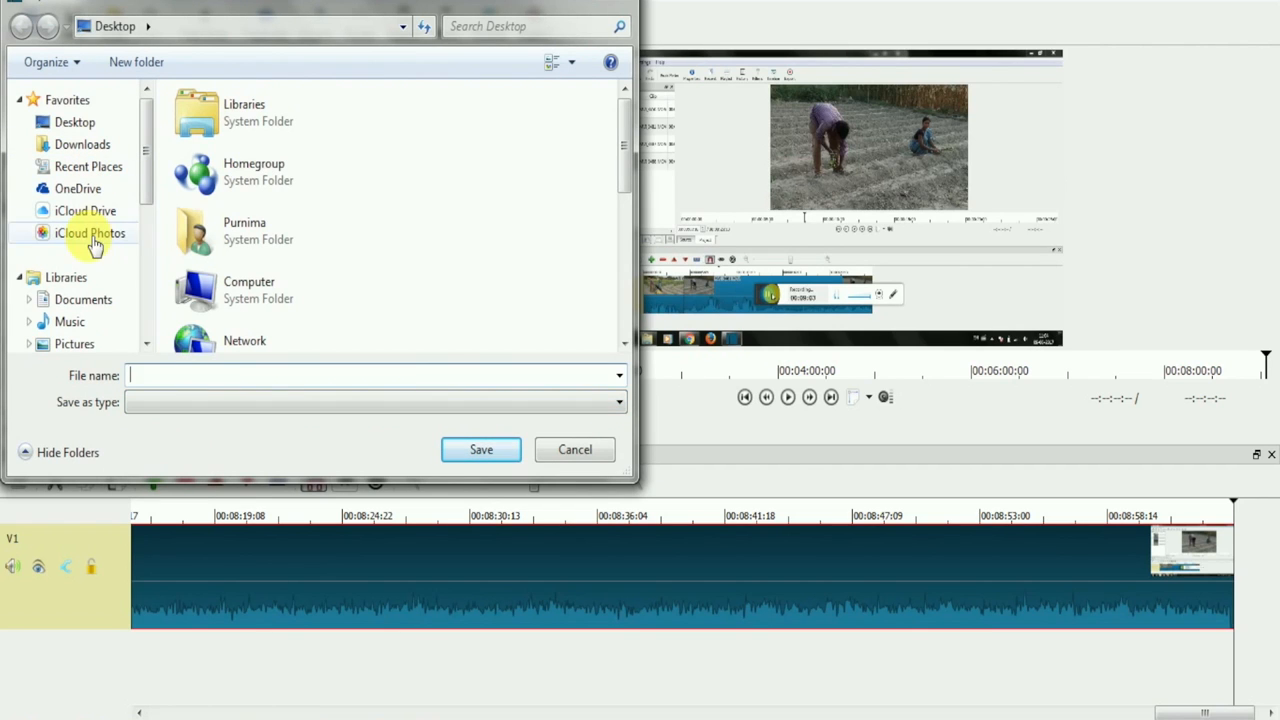
# - Save the export to Documents as 'shotcut test 1' and start the export job
pyautogui.click(83, 300)
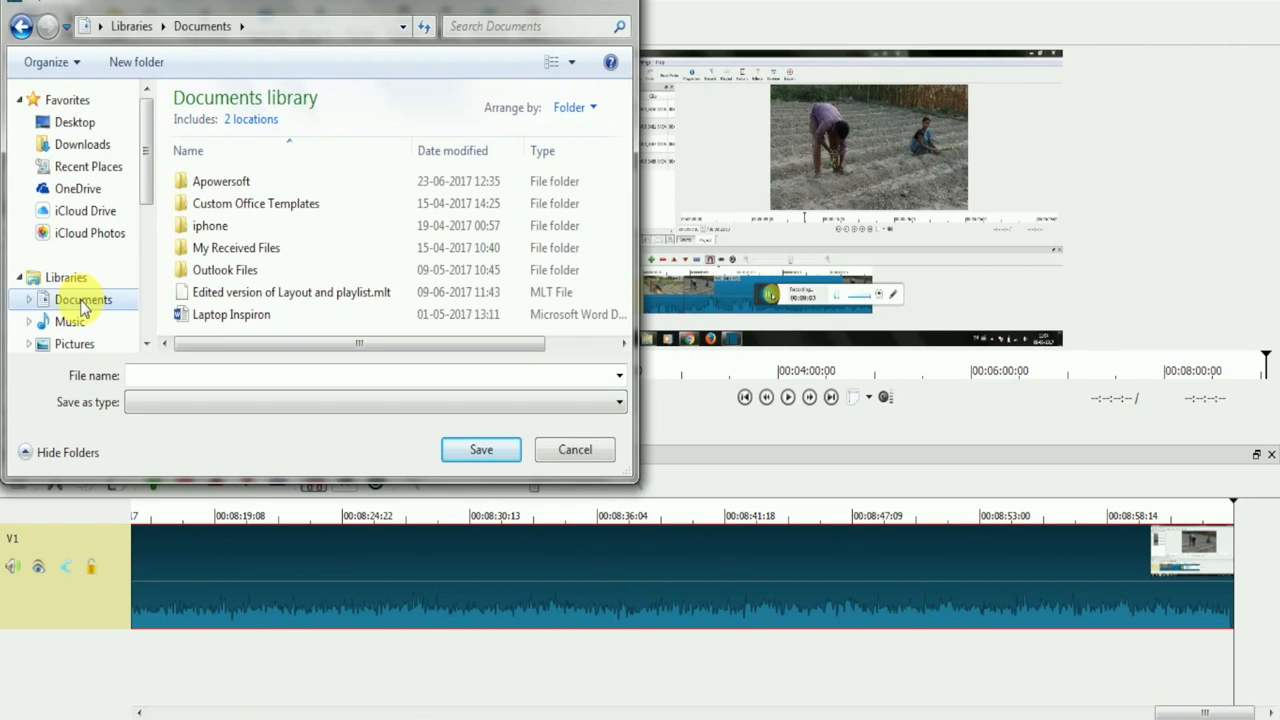
pyautogui.write('shot')
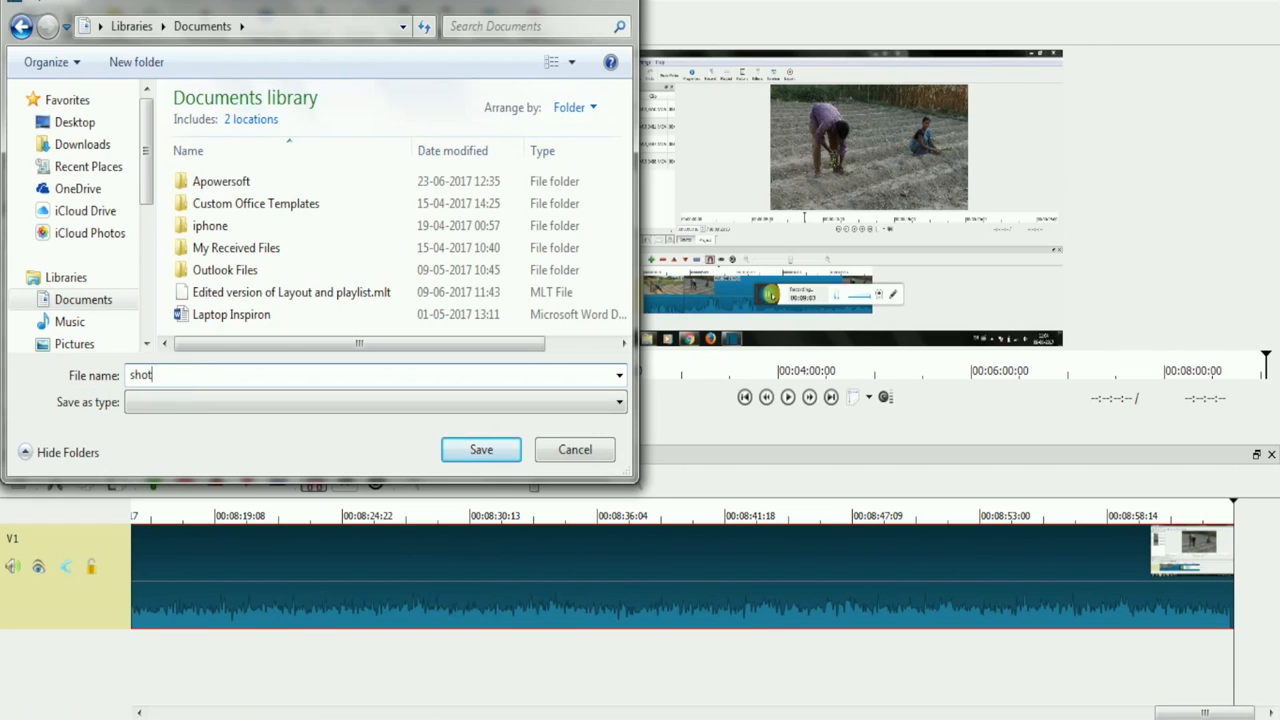
pyautogui.write('cut test 1')
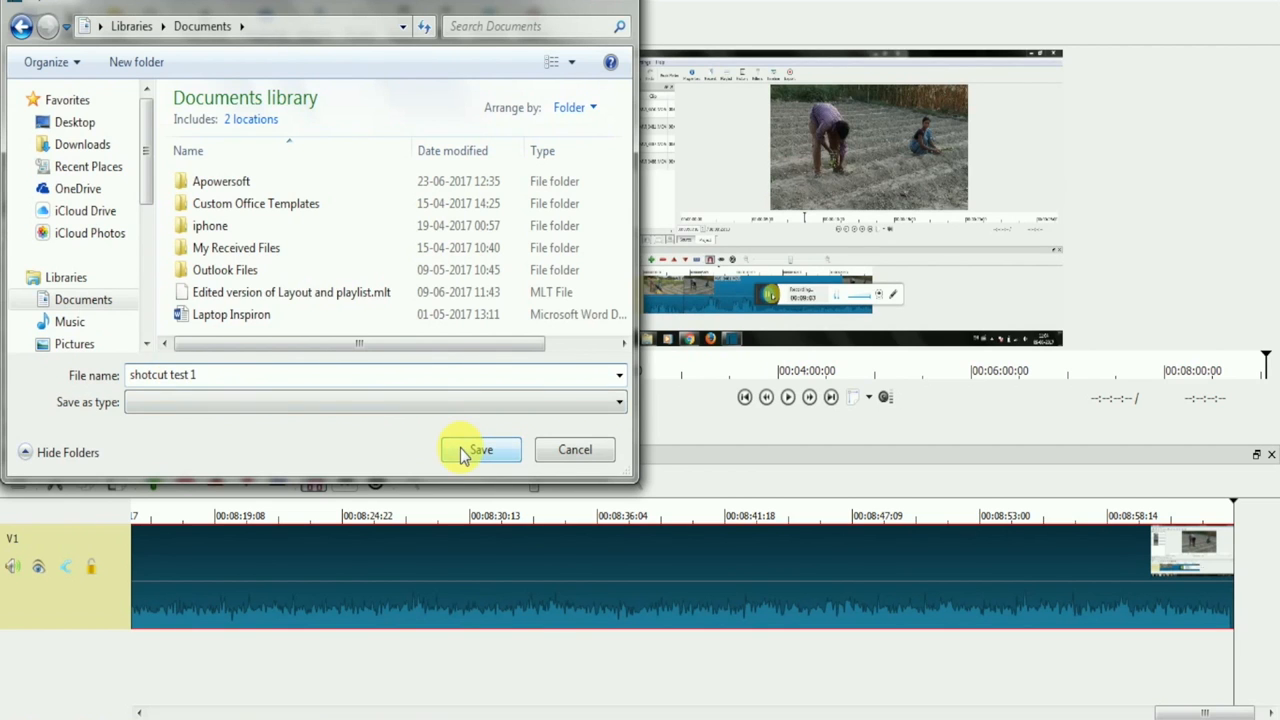
pyautogui.click(480, 449)
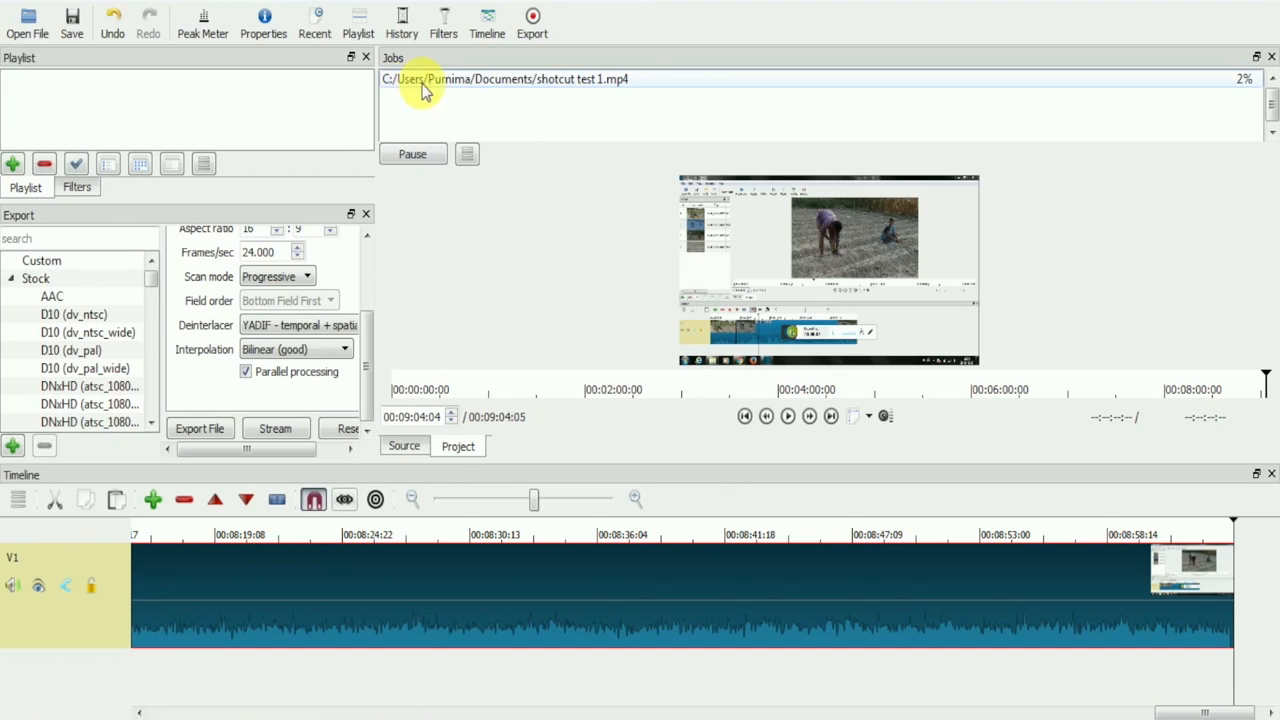
pyautogui.moveTo(1075, 85)
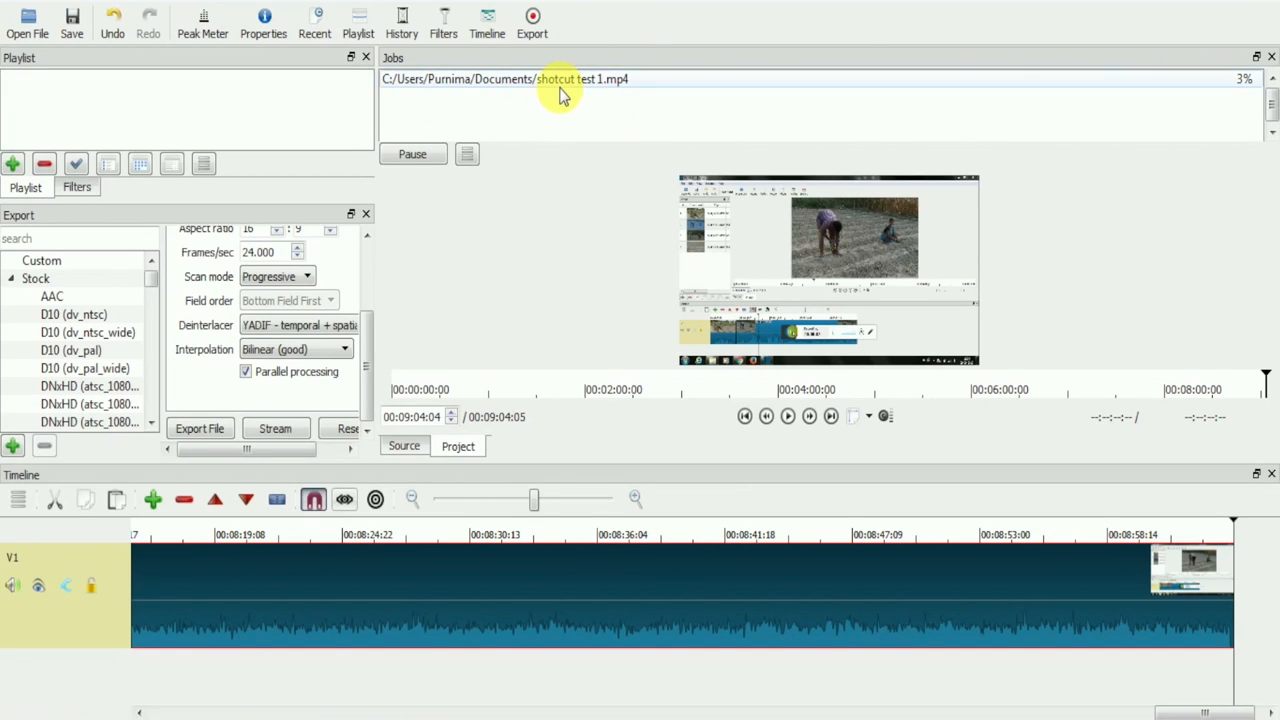
pyautogui.moveTo(548, 93)
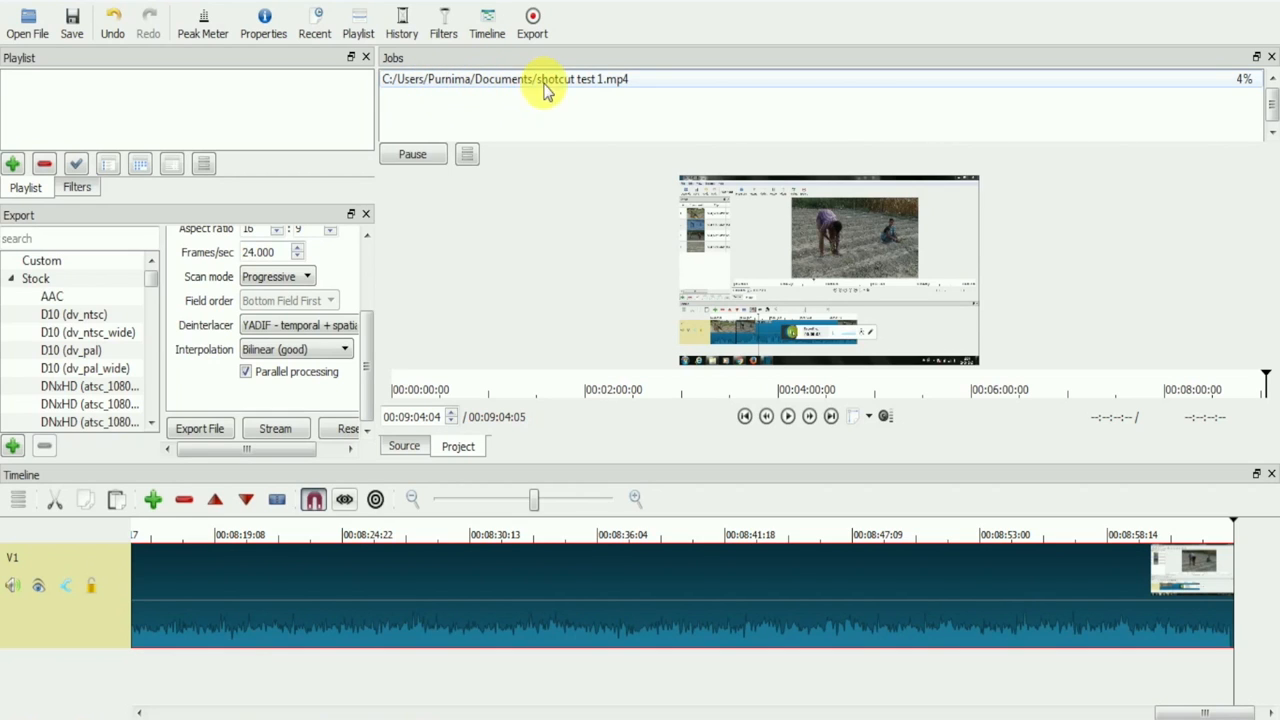
pyautogui.moveTo(558, 130)
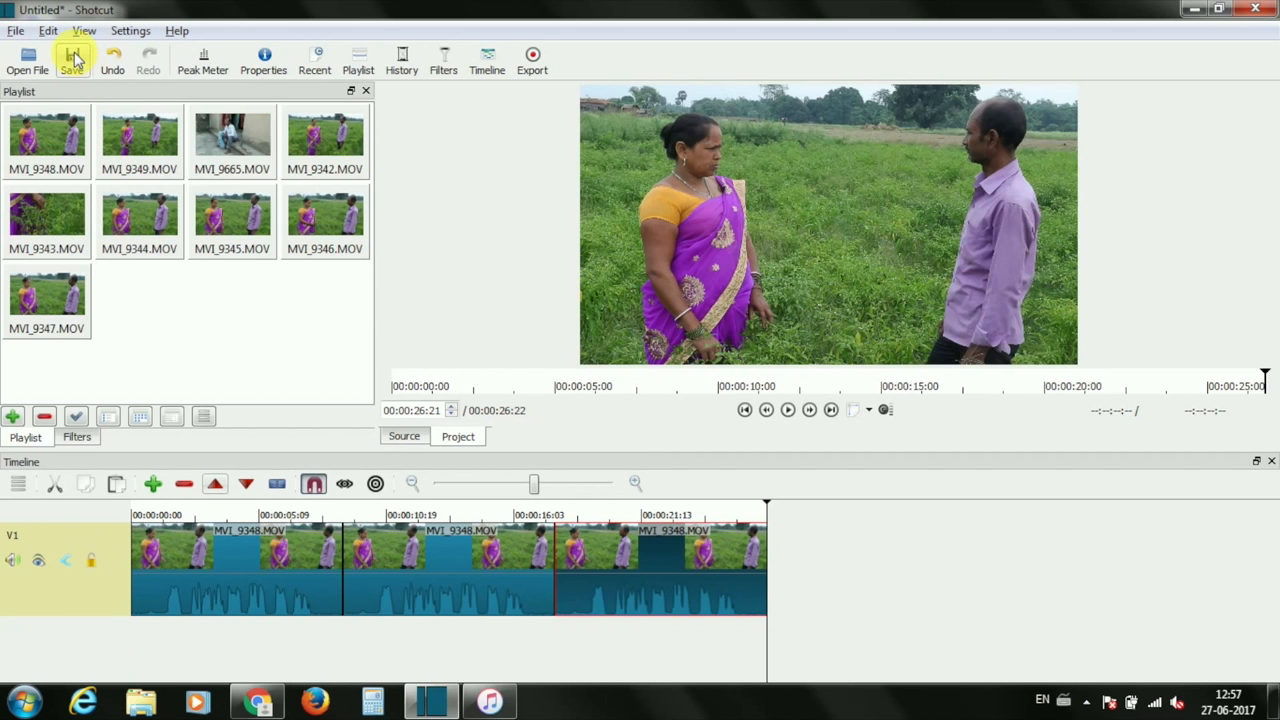
# - Save the project as 'Shotcut project' in MLT XML format
pyautogui.click(72, 60)
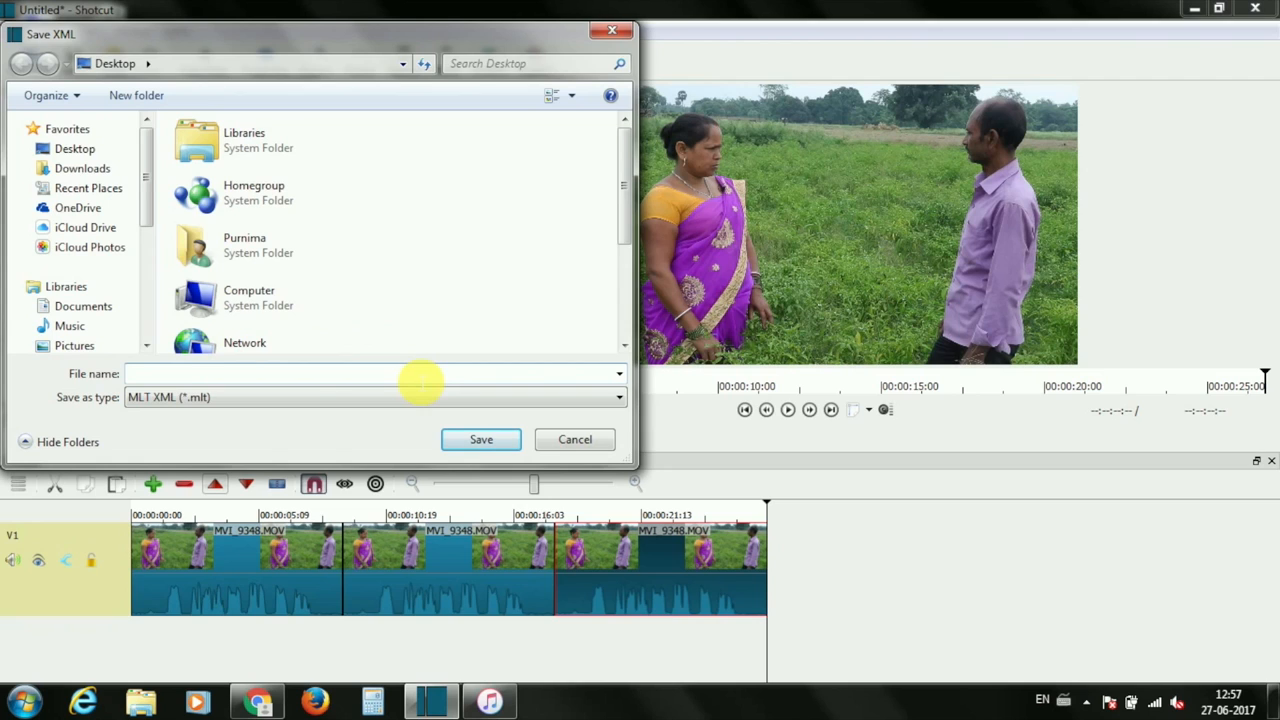
pyautogui.write('Shotcut project')
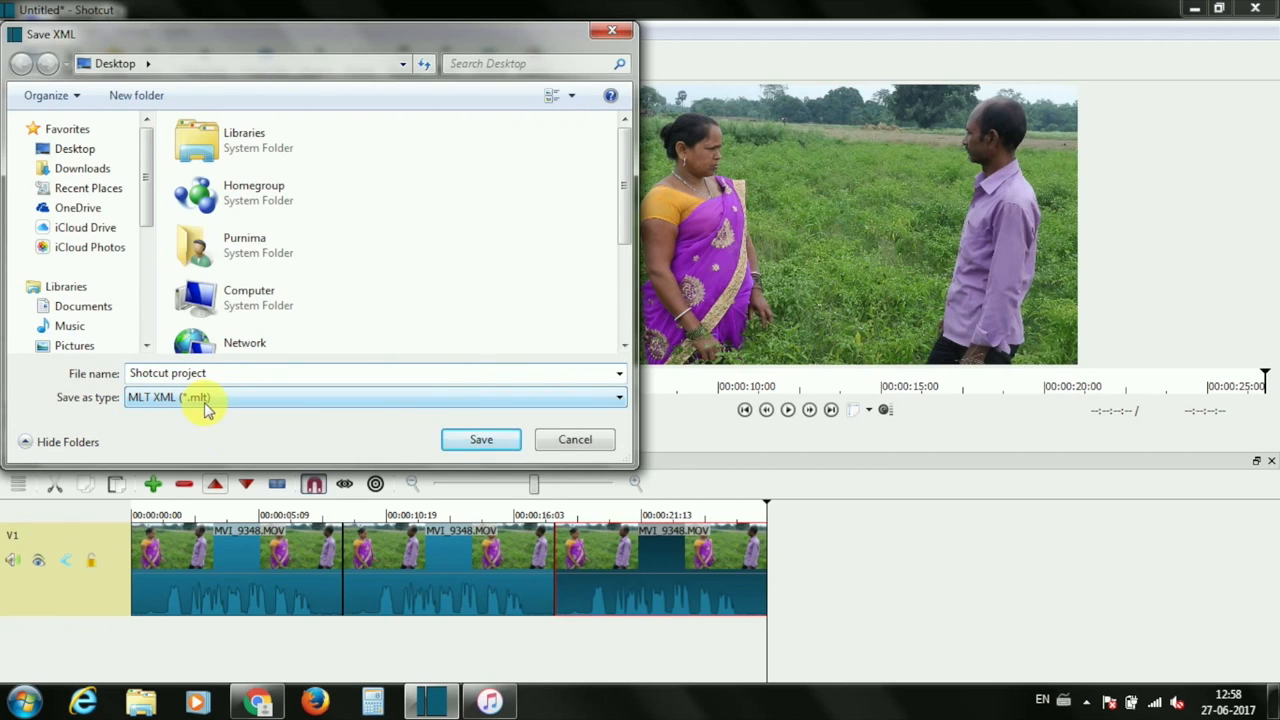
pyautogui.click(481, 439)
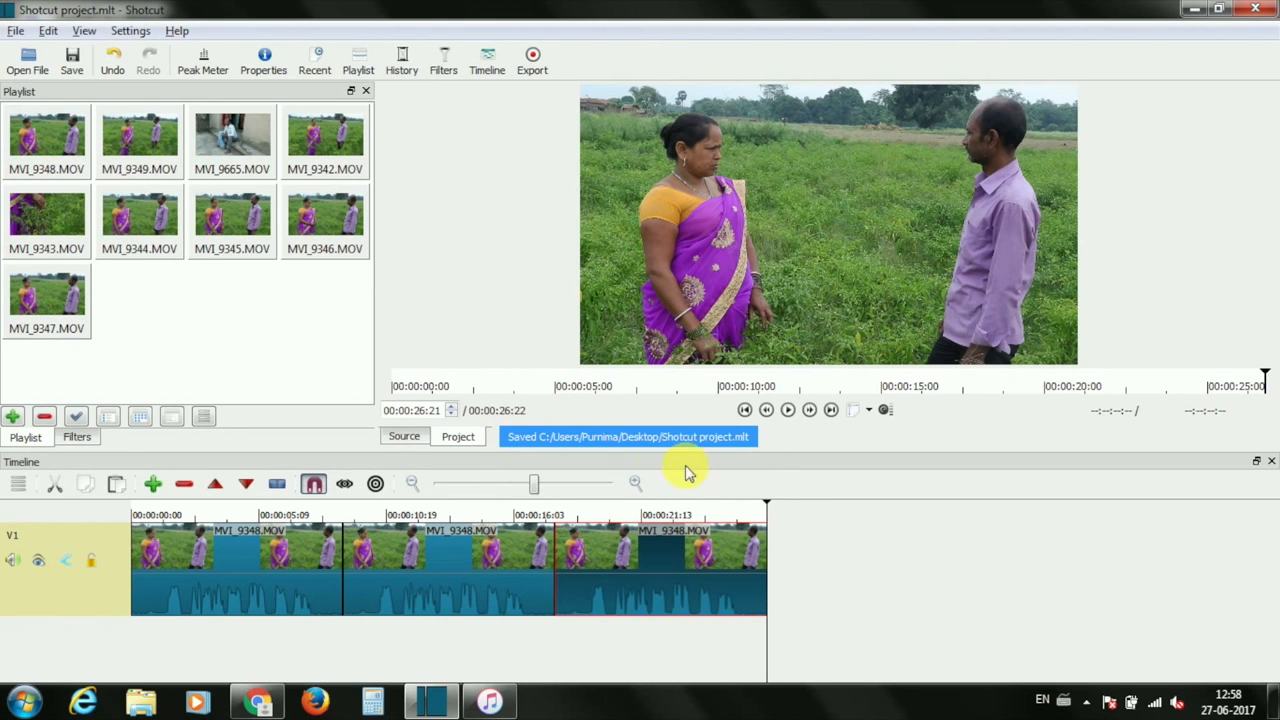
pyautogui.moveTo(793, 468)
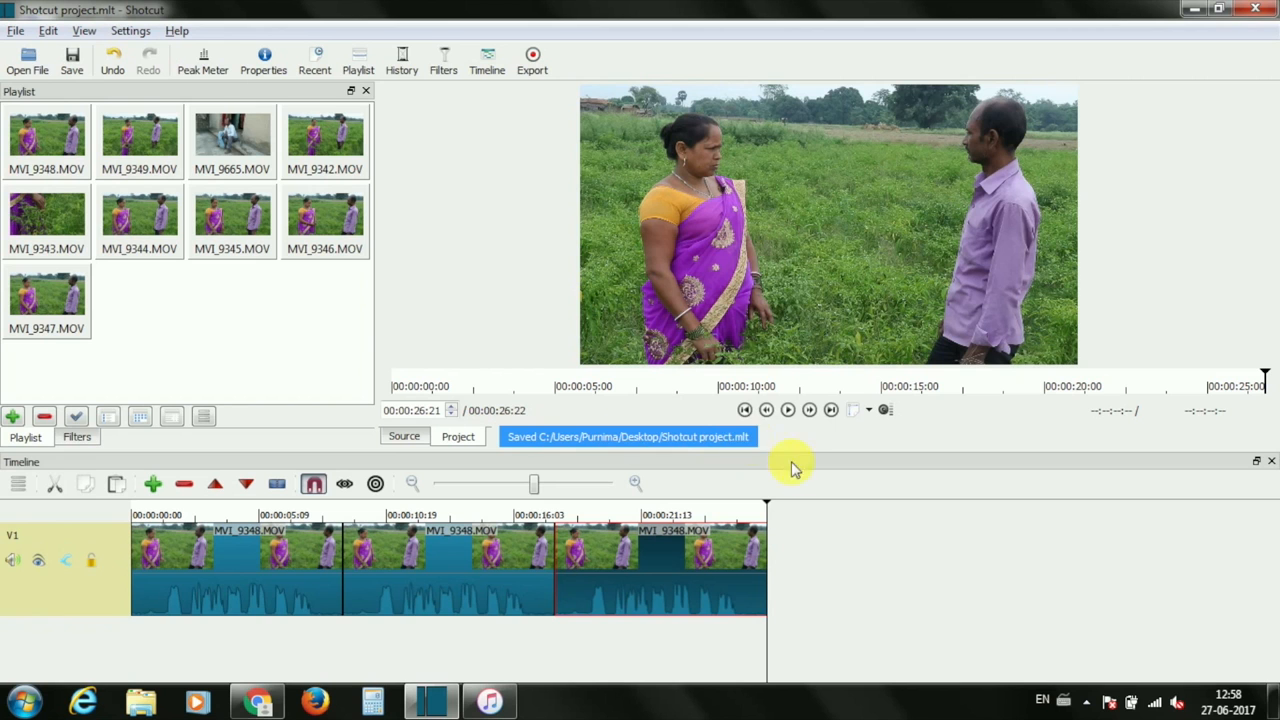